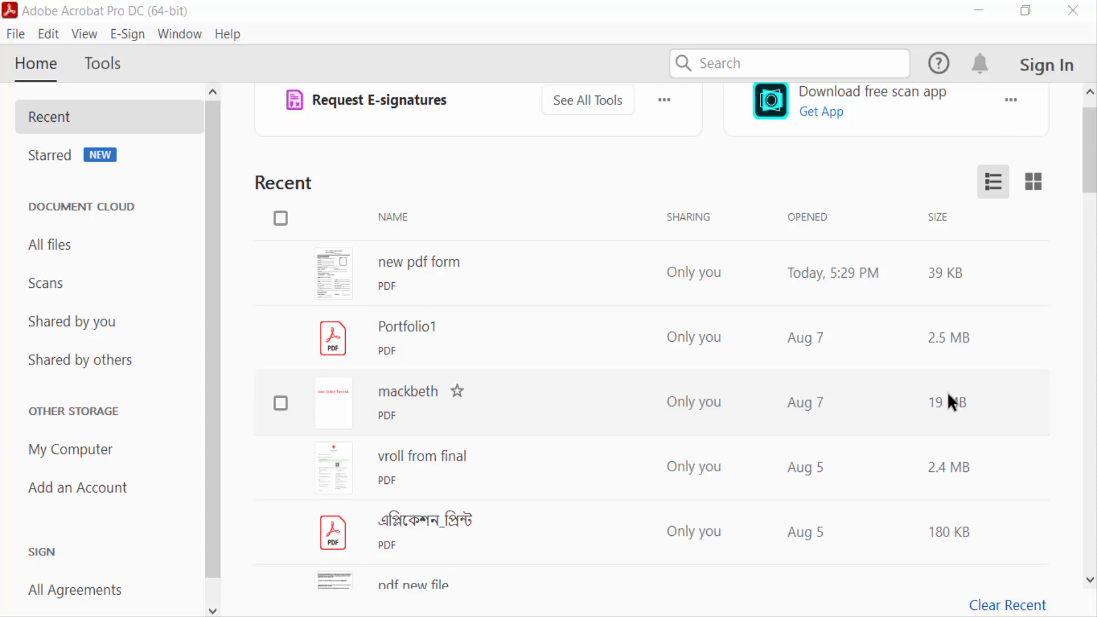
pyautogui.moveTo(948, 396)
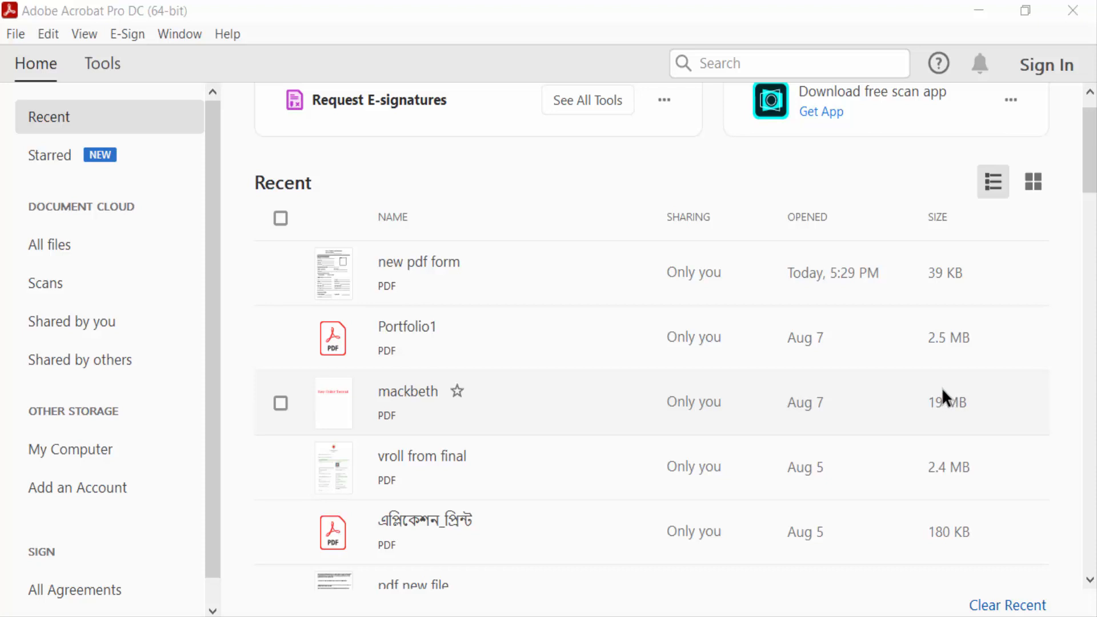
pyautogui.moveTo(941, 401)
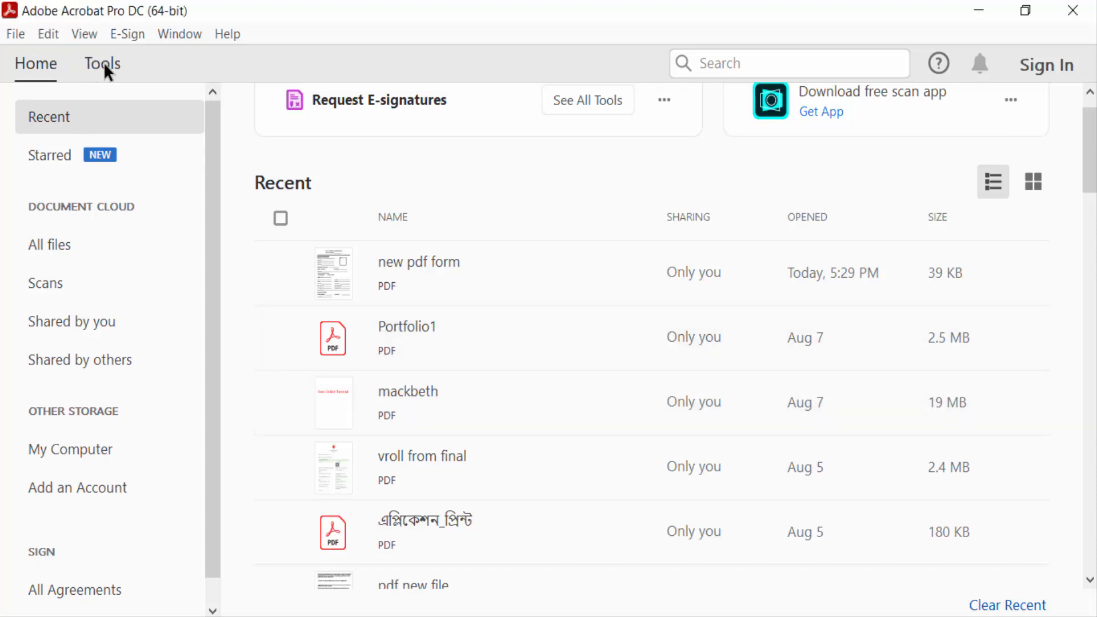
# - Open Create PDF with Clipboard chosen as the source
pyautogui.click(102, 63)
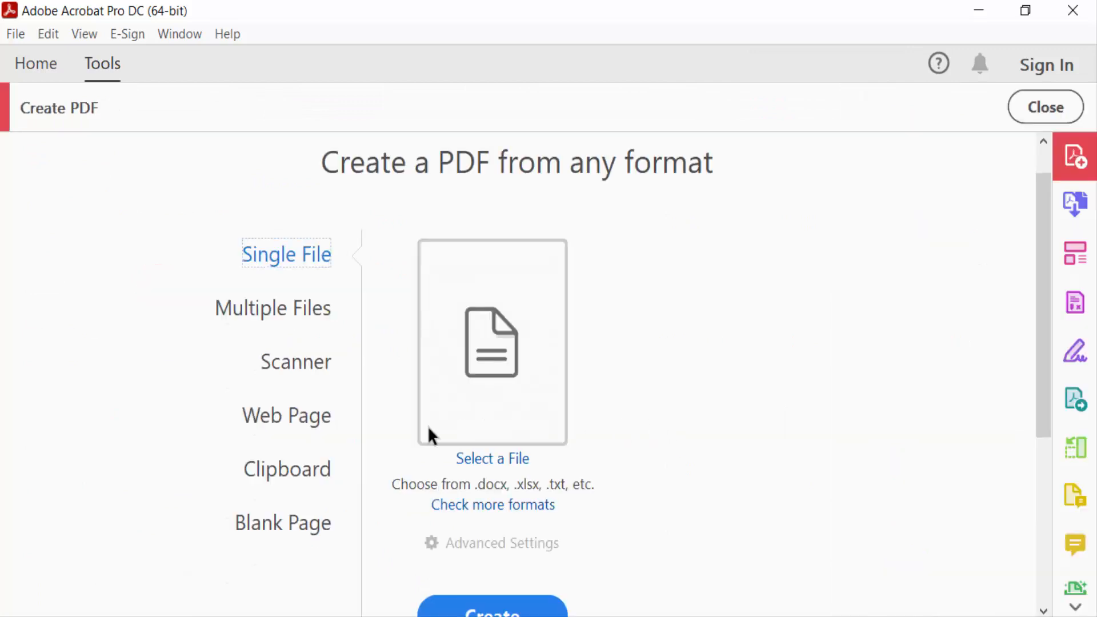
pyautogui.click(286, 469)
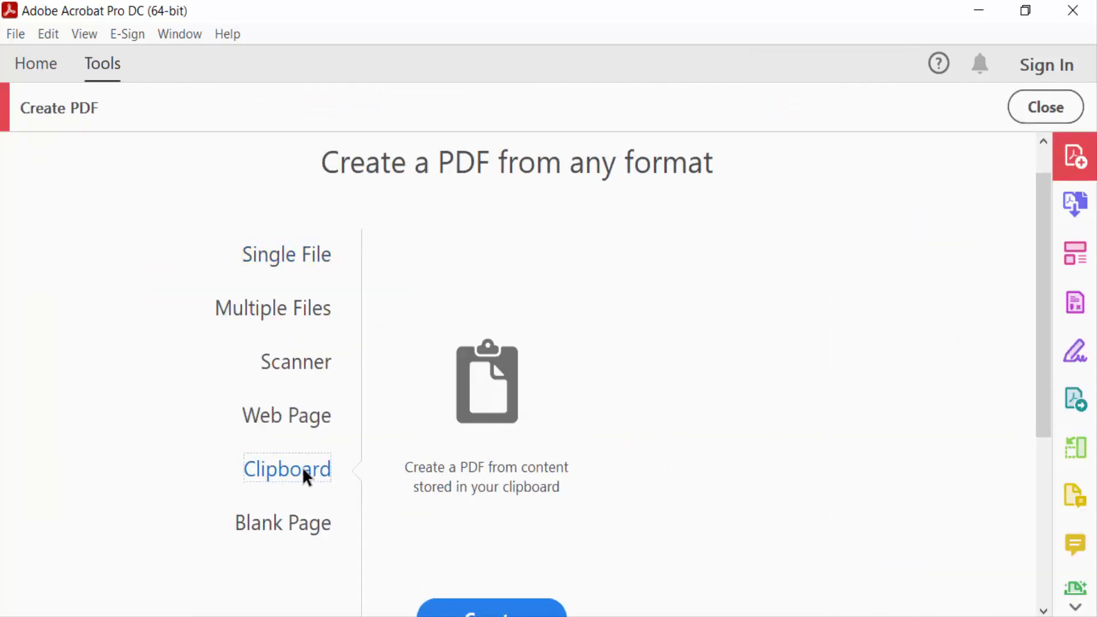
pyautogui.scroll(-3)
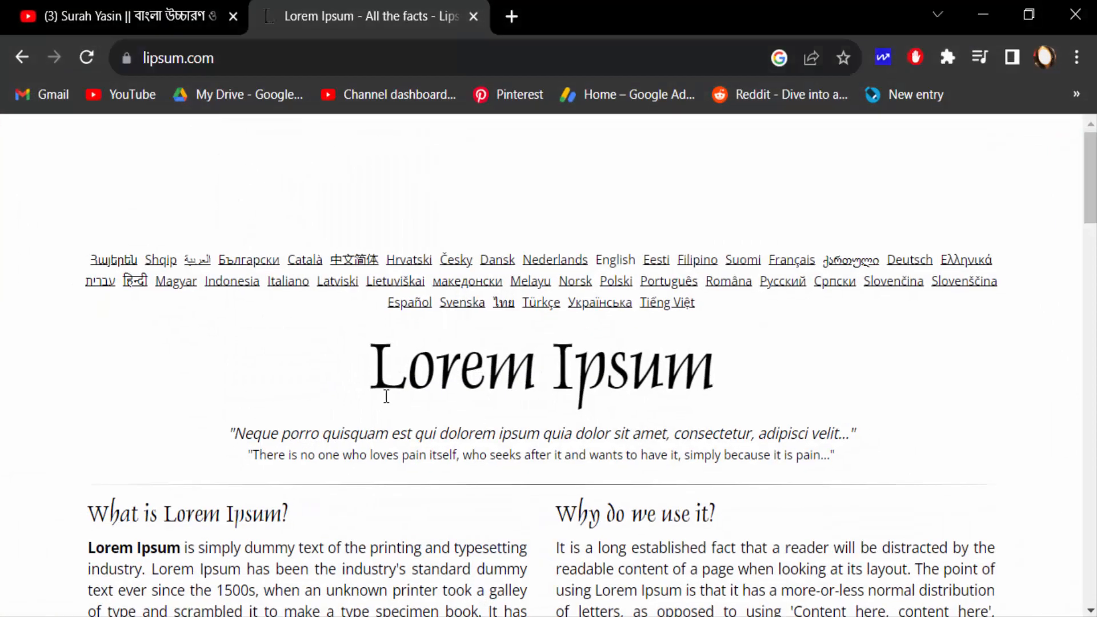
# - Select the 'What is Lorem Ipsum?' heading and paragraph on lipsum.com
pyautogui.scroll(-3)
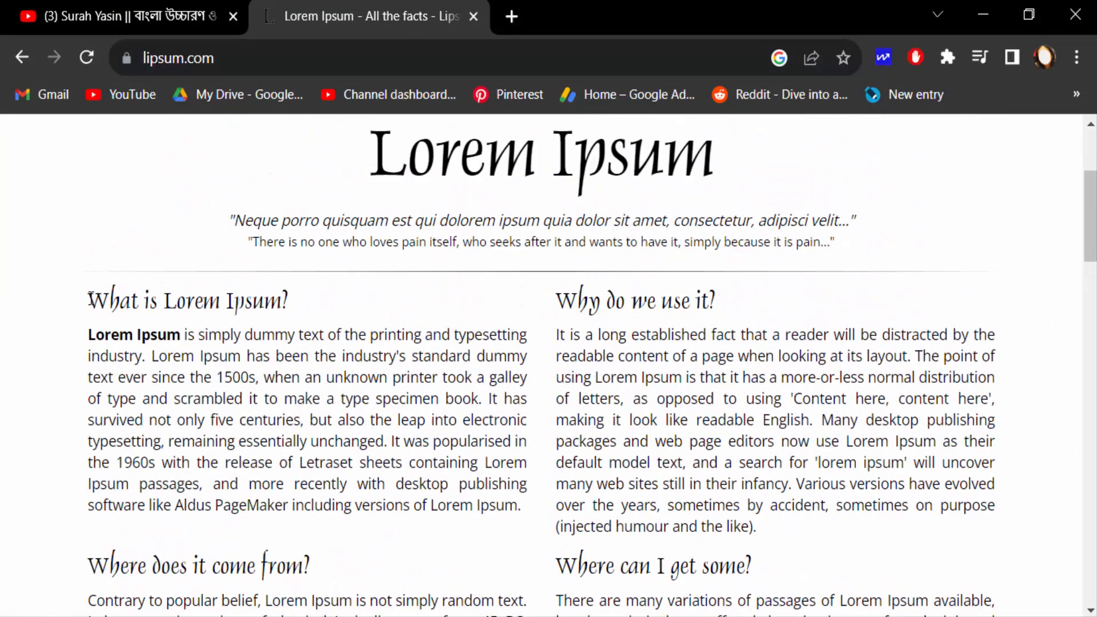
pyautogui.moveTo(87, 297); pyautogui.dragTo(521, 506)
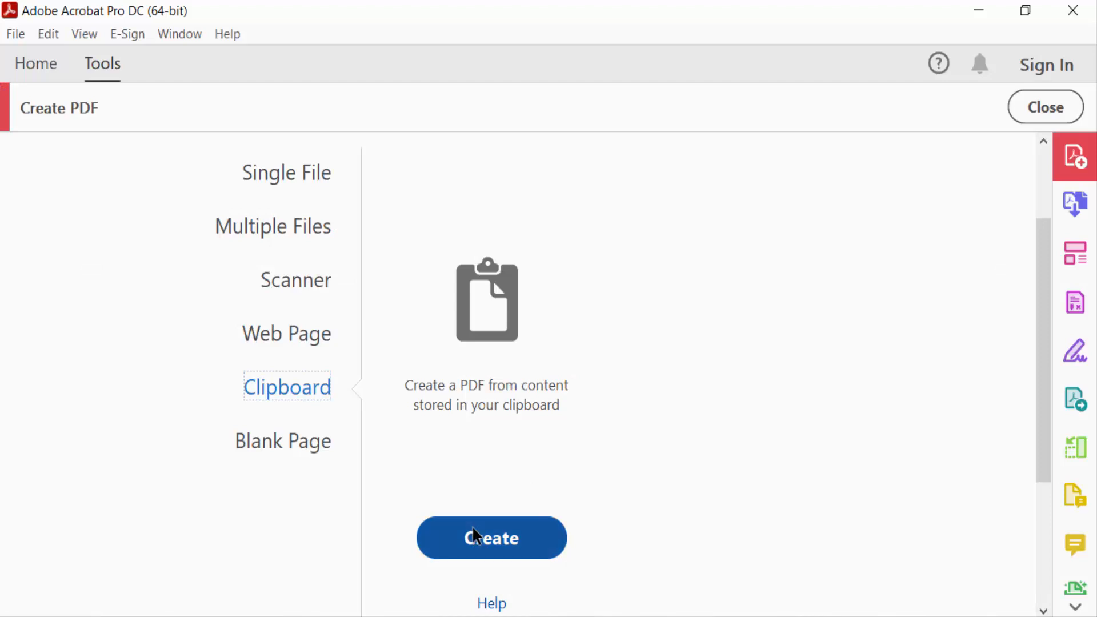
# - Create a one-page PDF from the copied 'What is Lorem Ipsum?' text
pyautogui.click(491, 539)
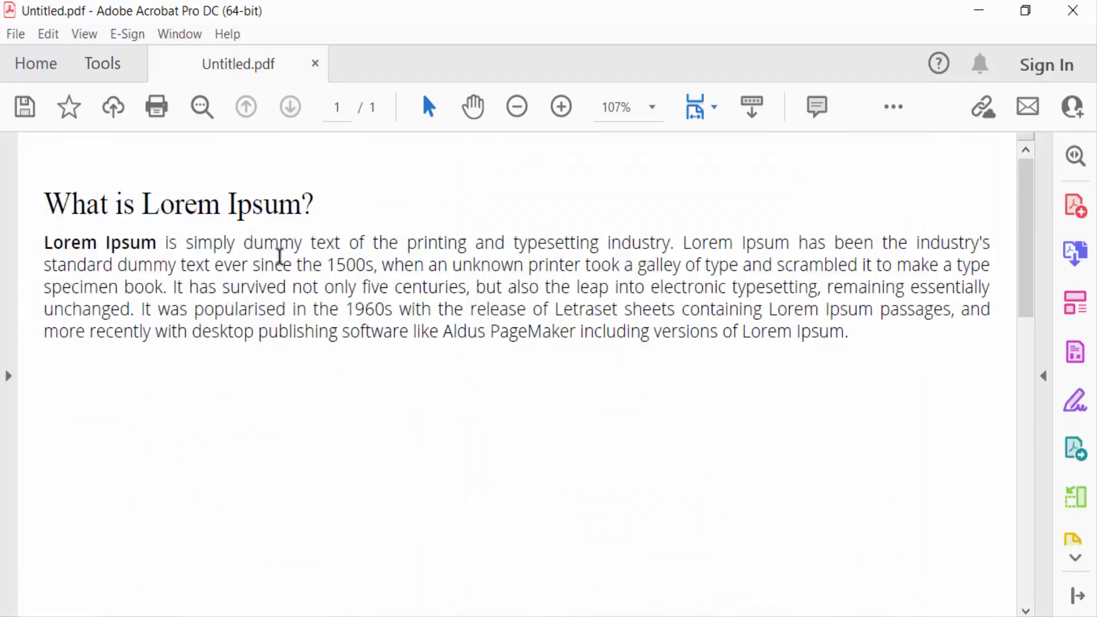
pyautogui.moveTo(481, 218)
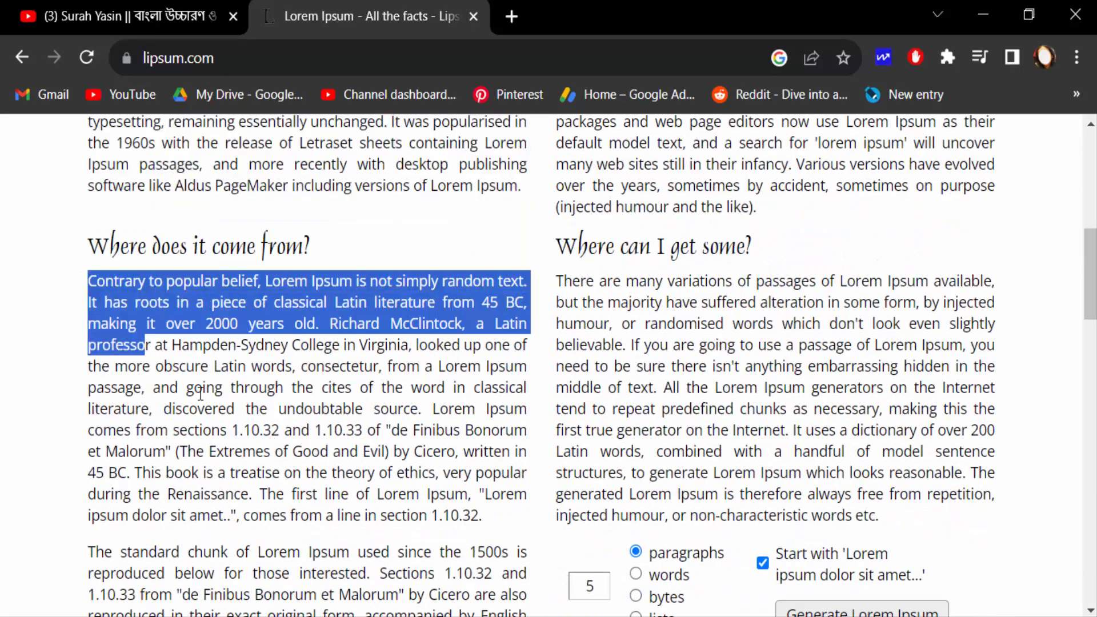
pyautogui.scroll(-3)
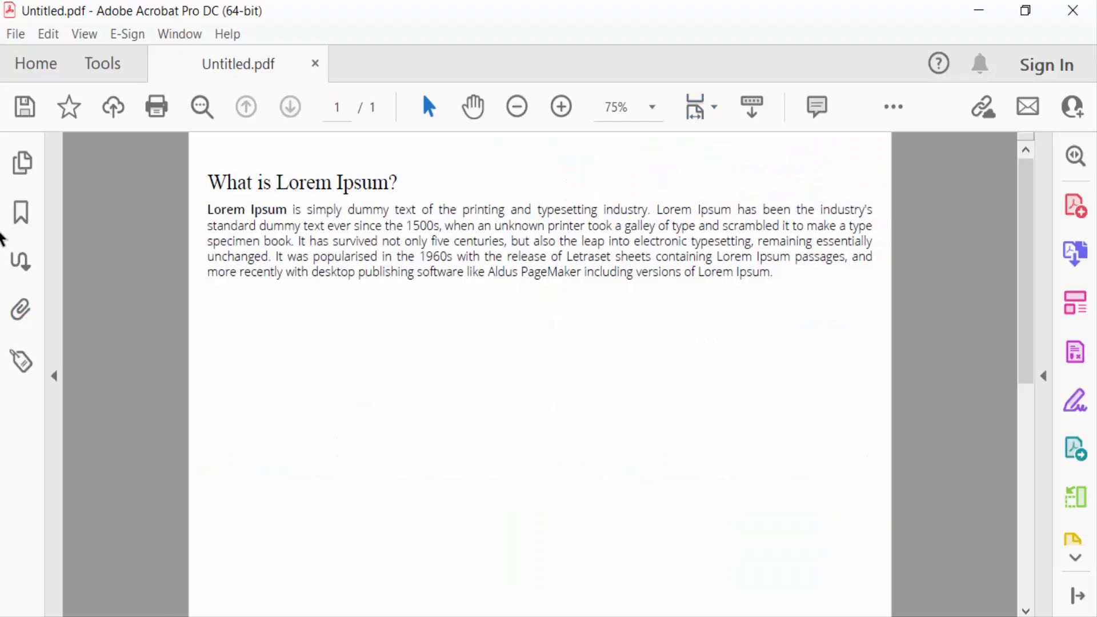
pyautogui.moveTo(21, 162)
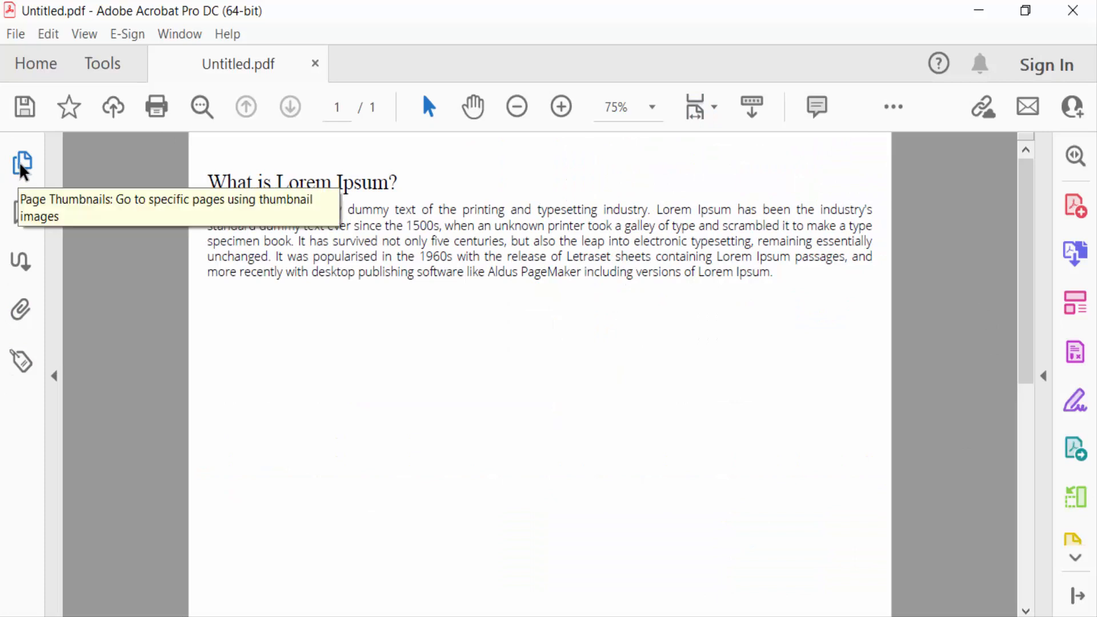
# - Insert the copied 'Contrary to popular belief' text as a new page after page 1
pyautogui.click(22, 163)
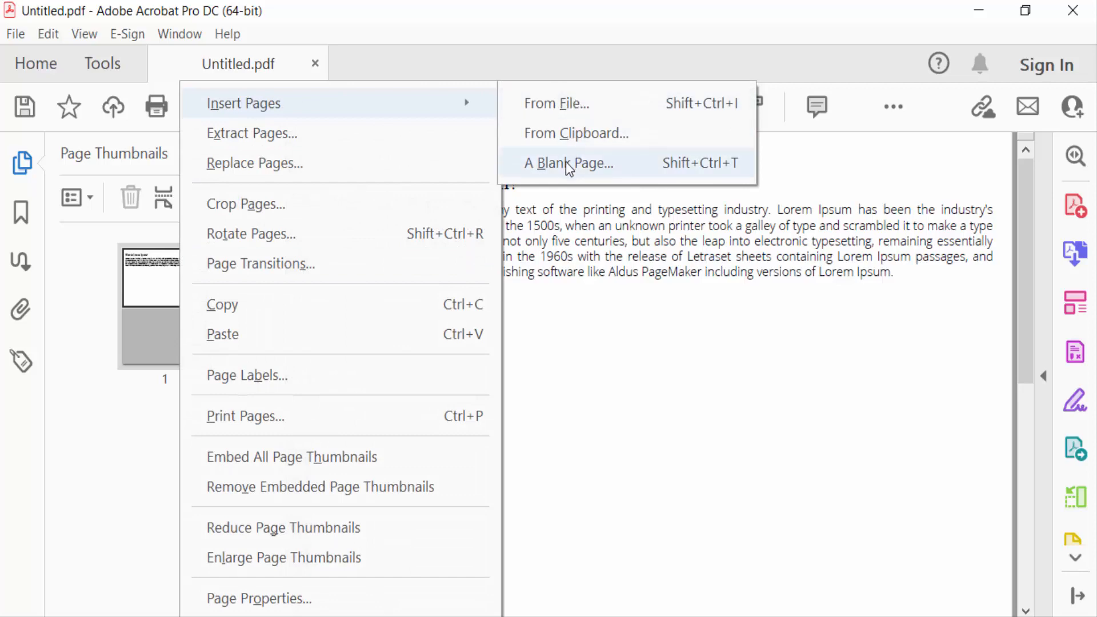
pyautogui.click(568, 162)
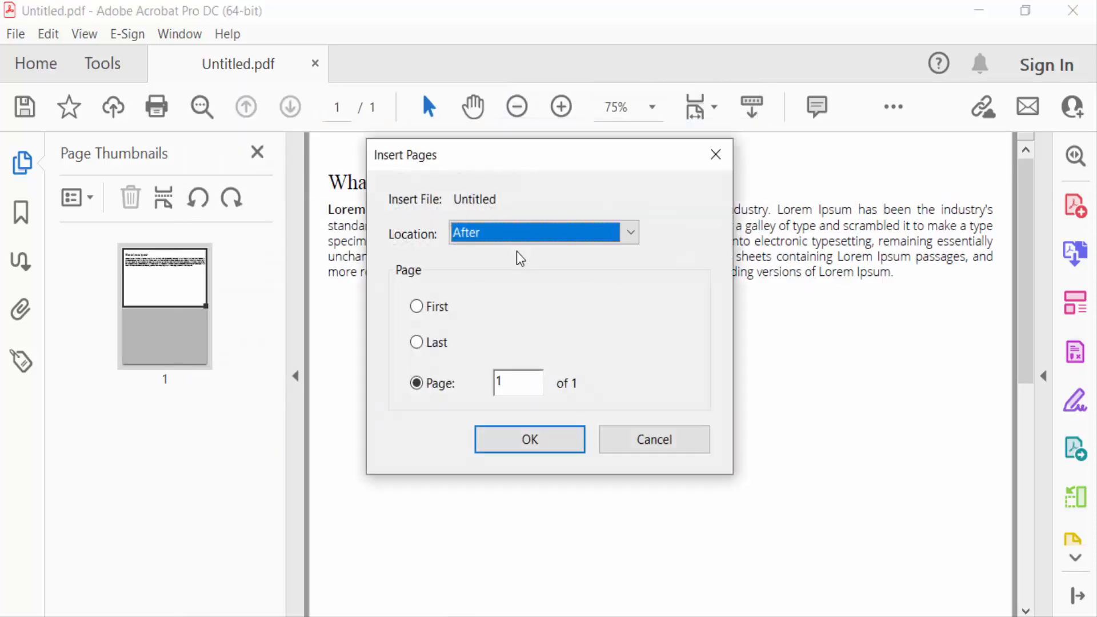
pyautogui.click(529, 440)
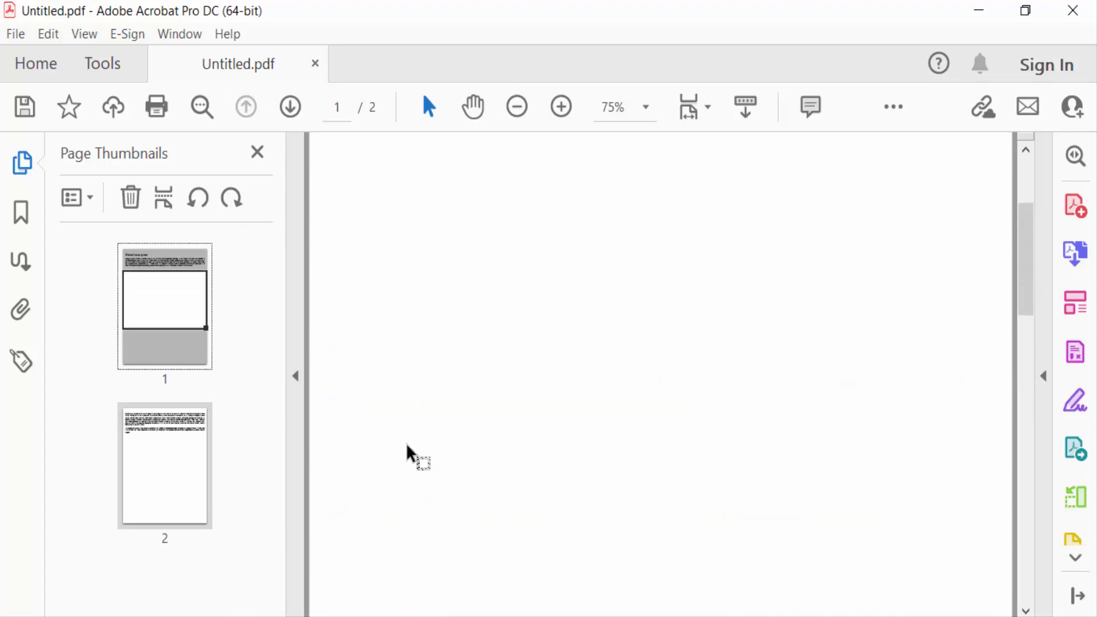
pyautogui.click(289, 107)
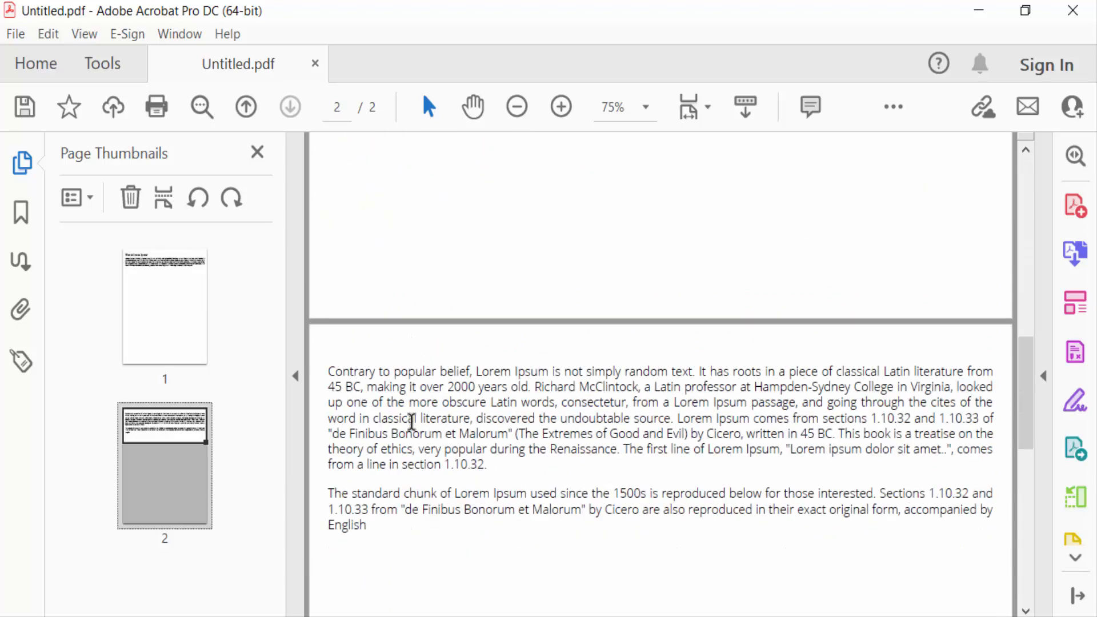
pyautogui.click(256, 152)
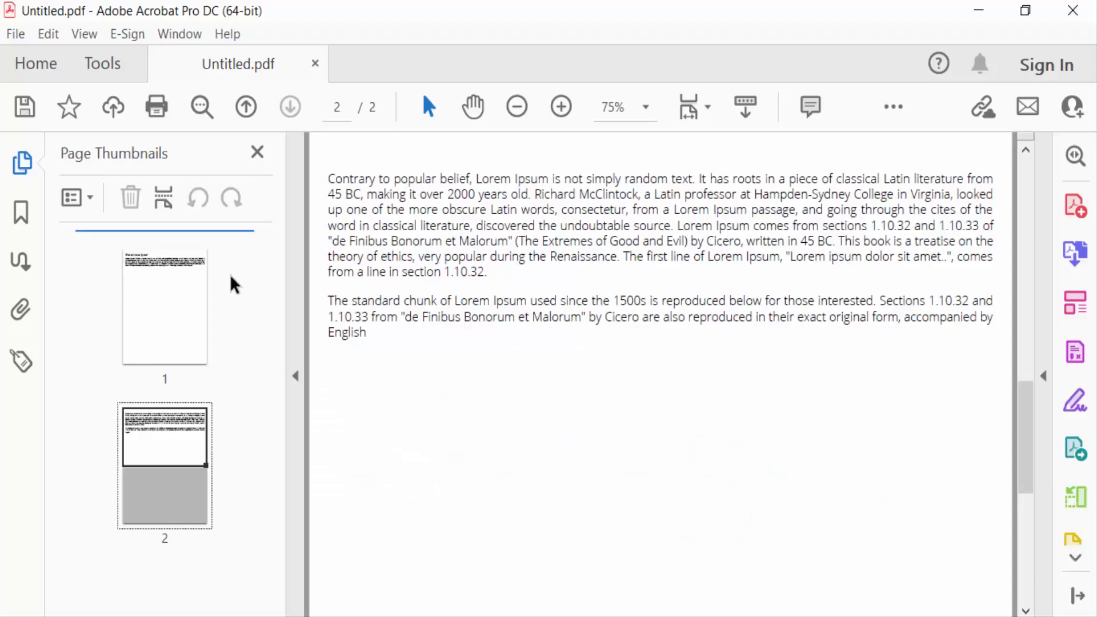
# - Insert the copied Google screenshot from the clipboard as a new page after page 2
pyautogui.rightClick(165, 465)
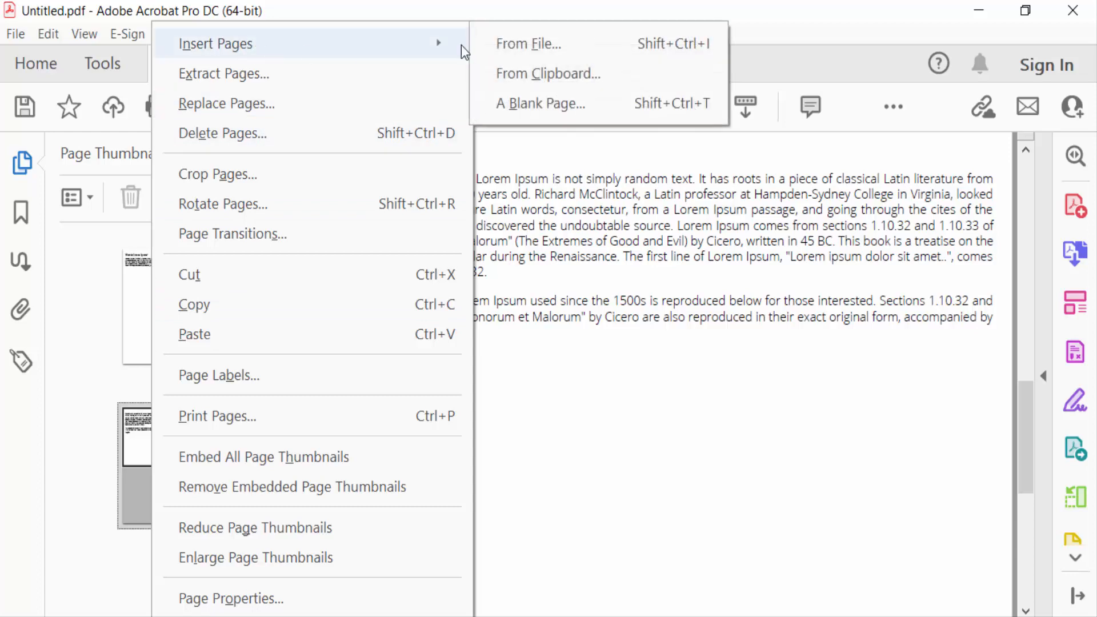
pyautogui.click(528, 44)
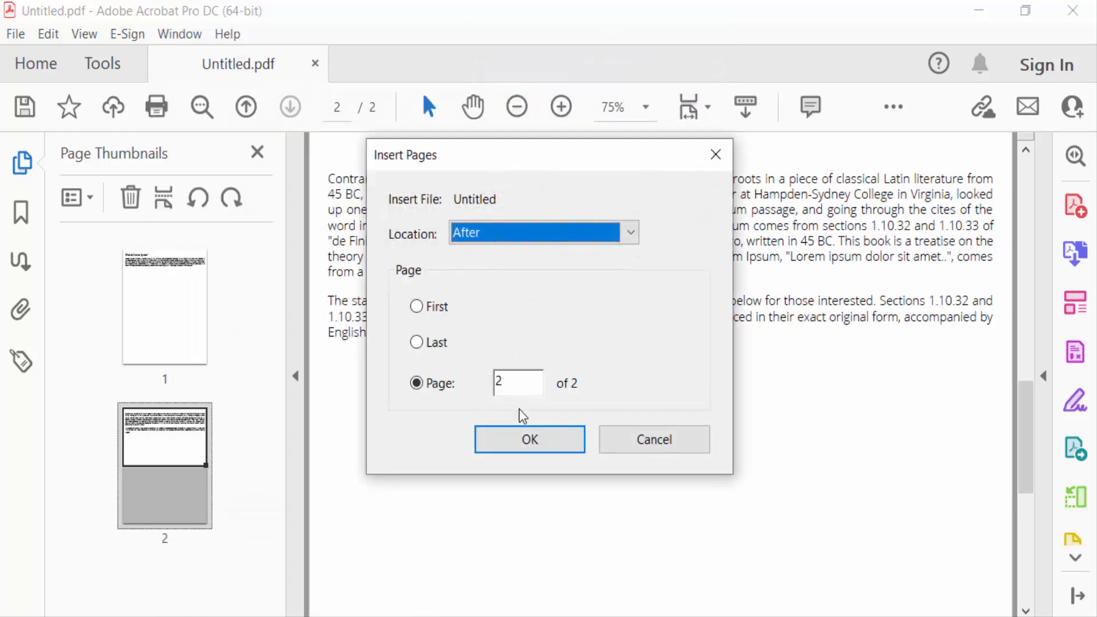
pyautogui.click(529, 440)
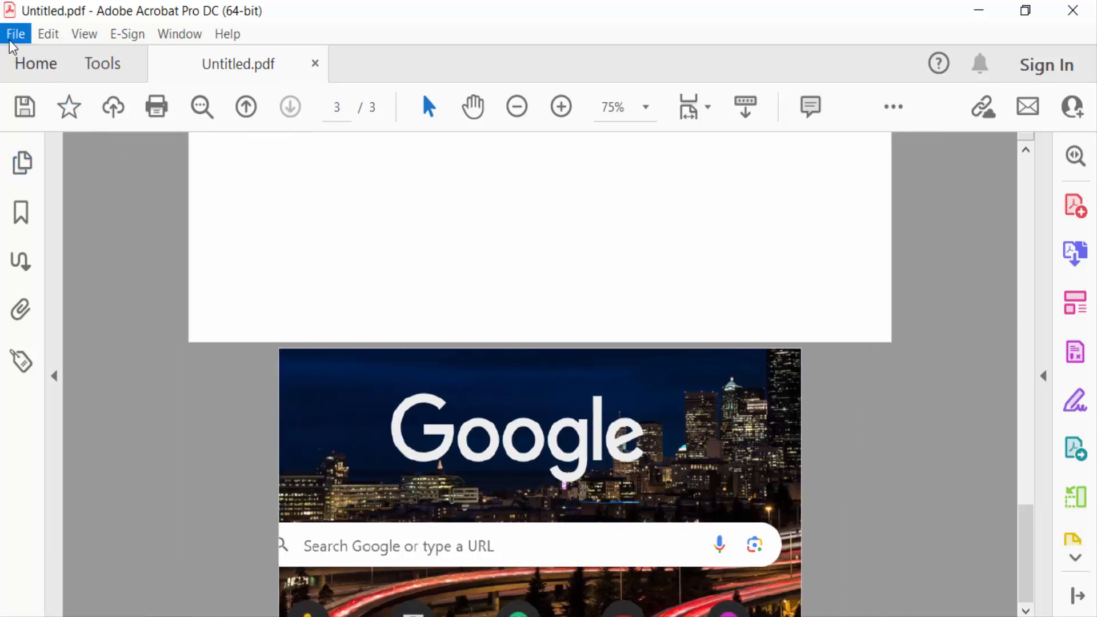
# - Save the three-page Untitled.pdf with Save As into a different folder
pyautogui.click(15, 34)
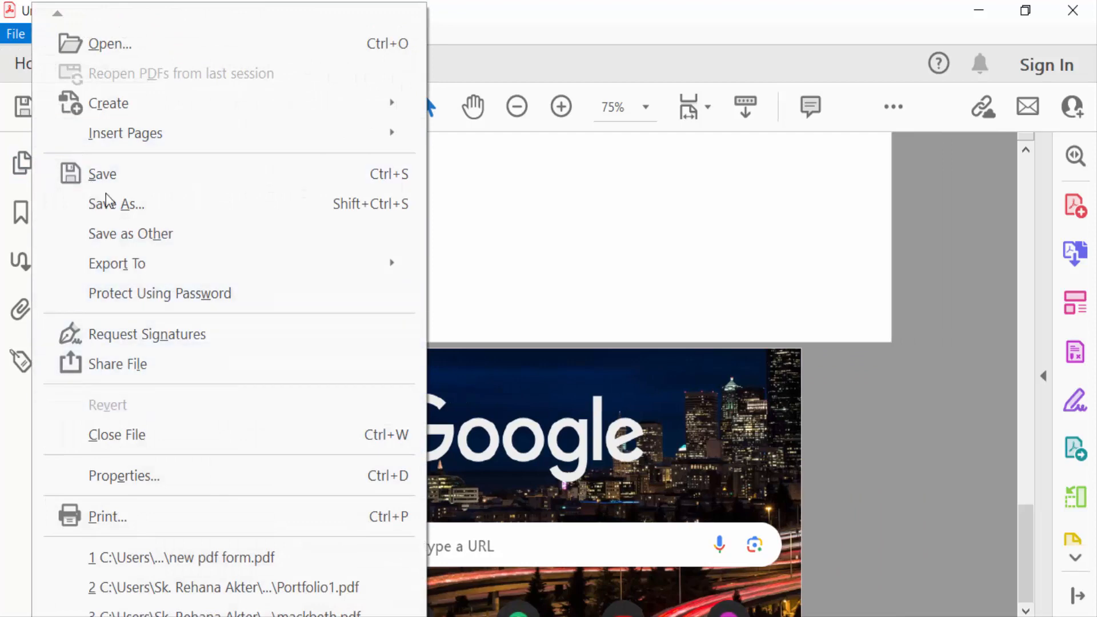
pyautogui.click(116, 204)
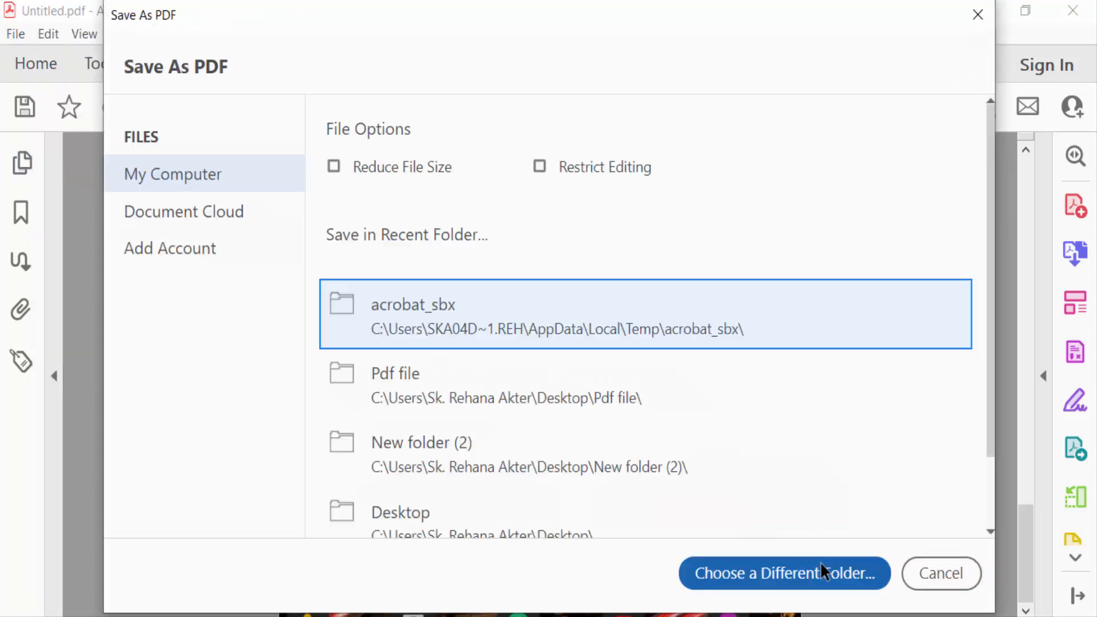
pyautogui.click(941, 573)
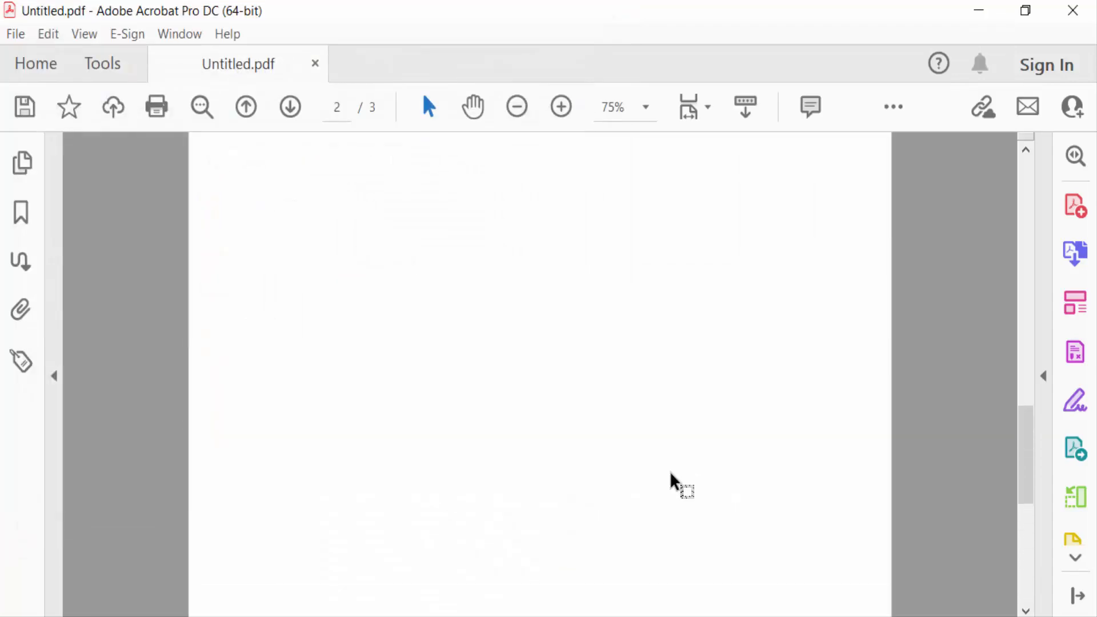
pyautogui.click(245, 106)
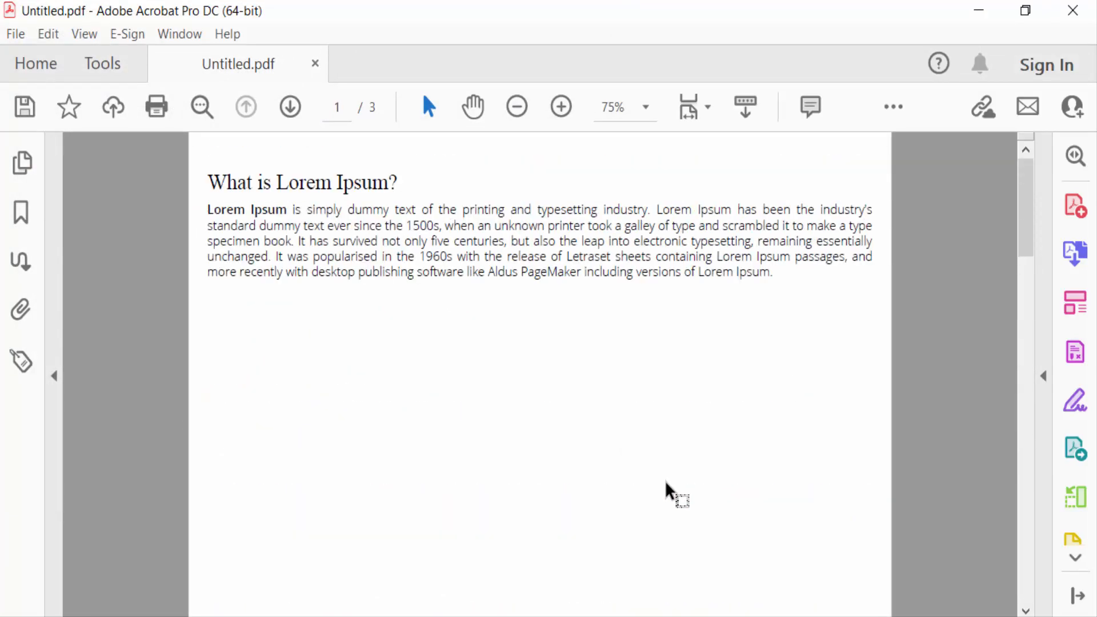